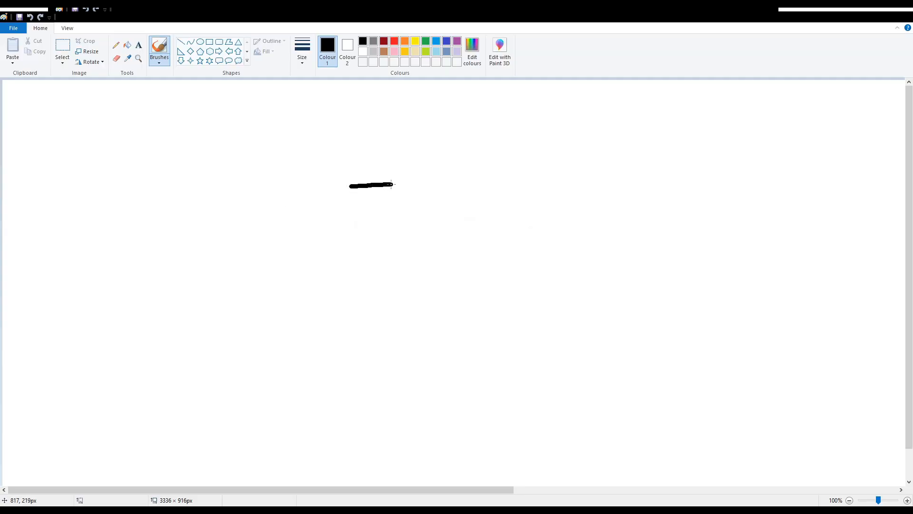
- Freehand-draw crossed diamonds above a cup shape in black and write KILL beside them
drag(394, 186, 382, 305)
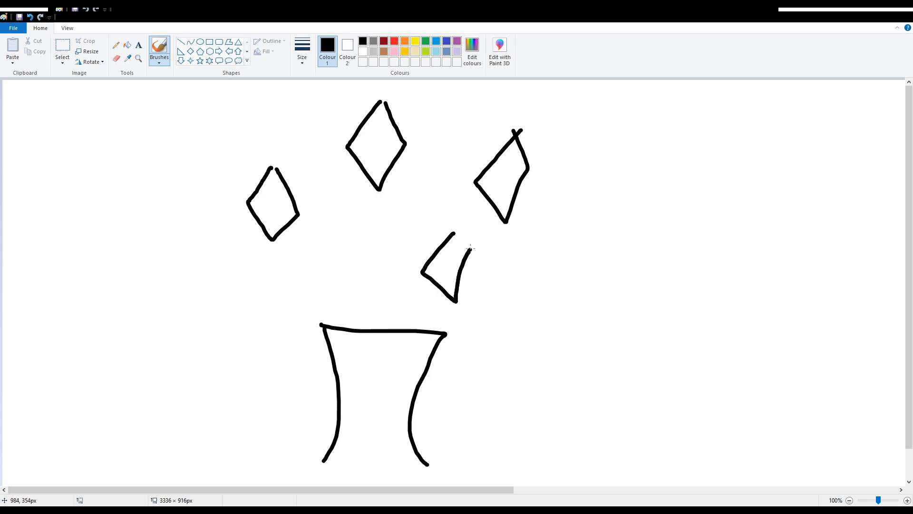
drag(542, 285, 763, 379)
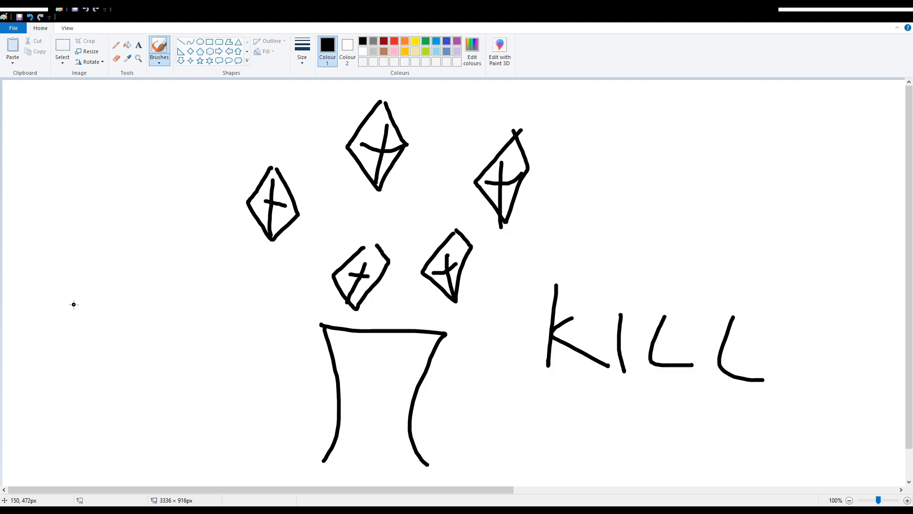
drag(23, 297, 303, 397)
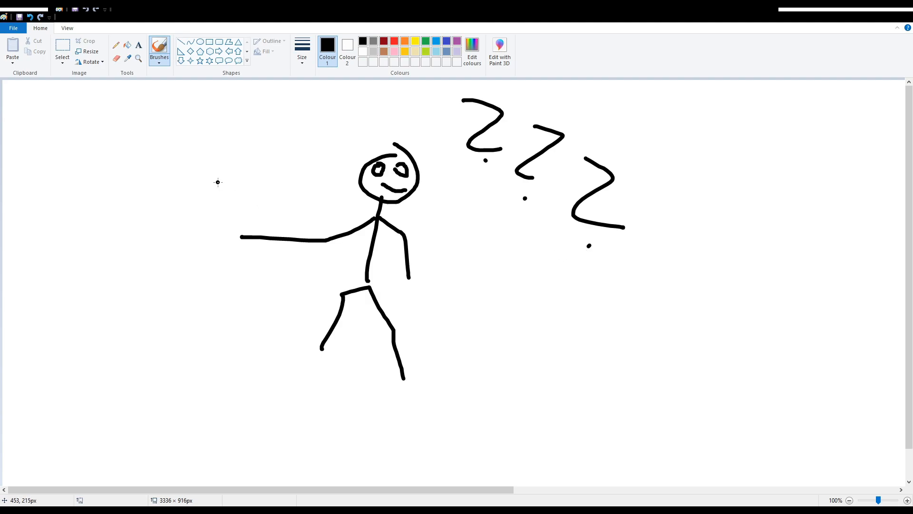
- Brush a smiling stick figure with an outstretched arm and three question marks
drag(192, 111, 233, 180)
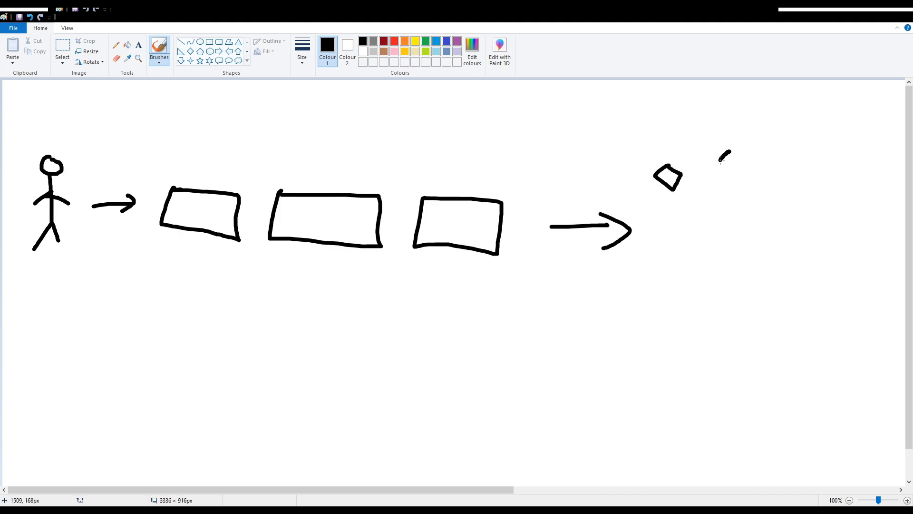
- Draw the small square at the end of the arrow-and-rectangles row
drag(722, 160, 810, 181)
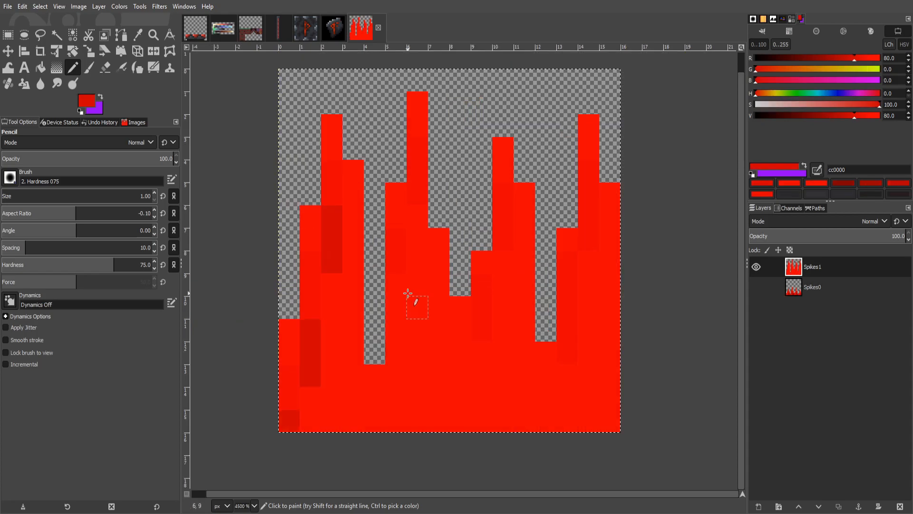
- Paint red pixel-art spike columns on the Spikes1 layer with the Pencil
click(309, 27)
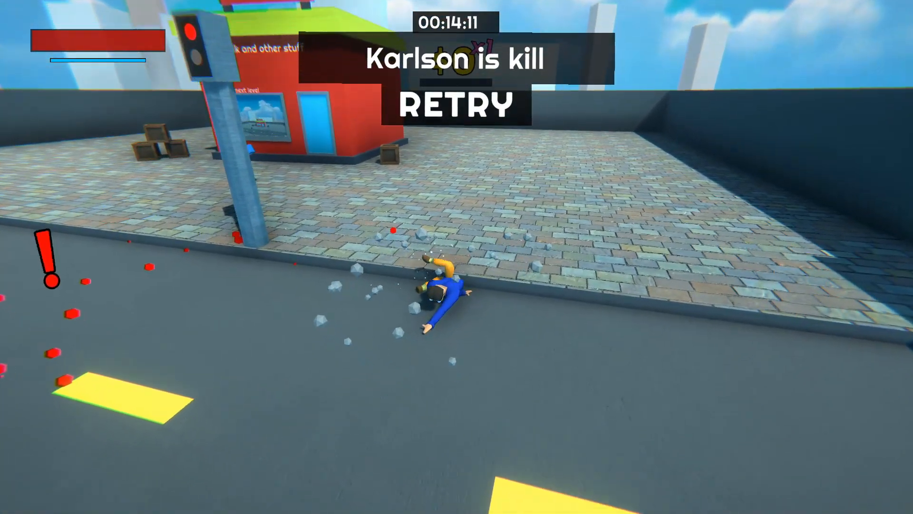
- Restart the rooftop street level with RETRY after the character dies
click(457, 104)
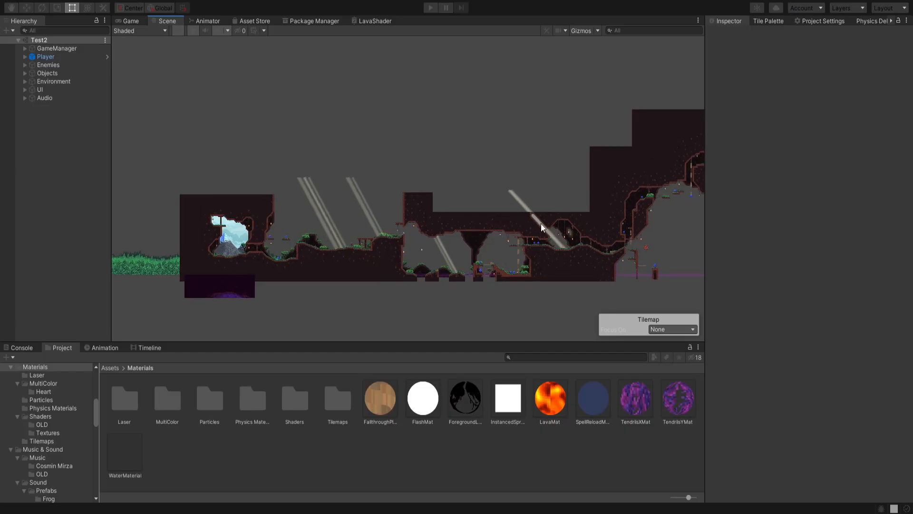
drag(542, 228, 376, 203)
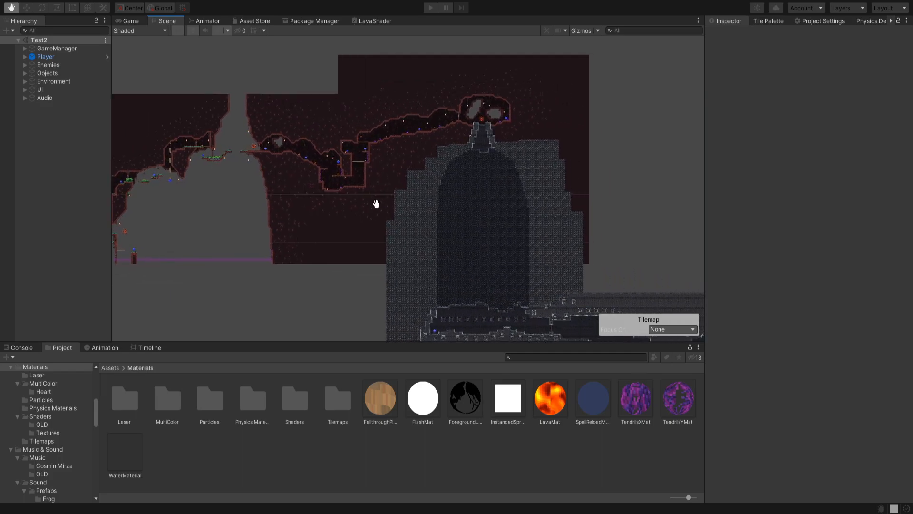
drag(377, 203, 417, 262)
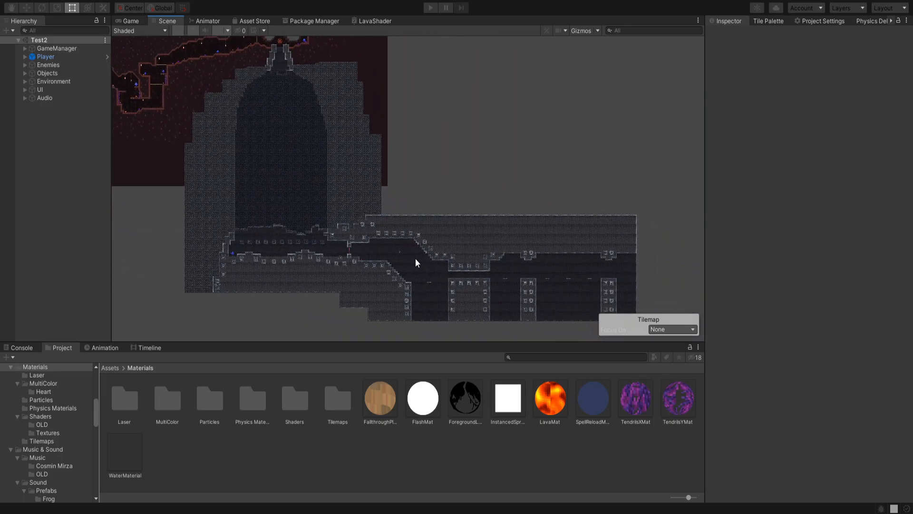
click(433, 6)
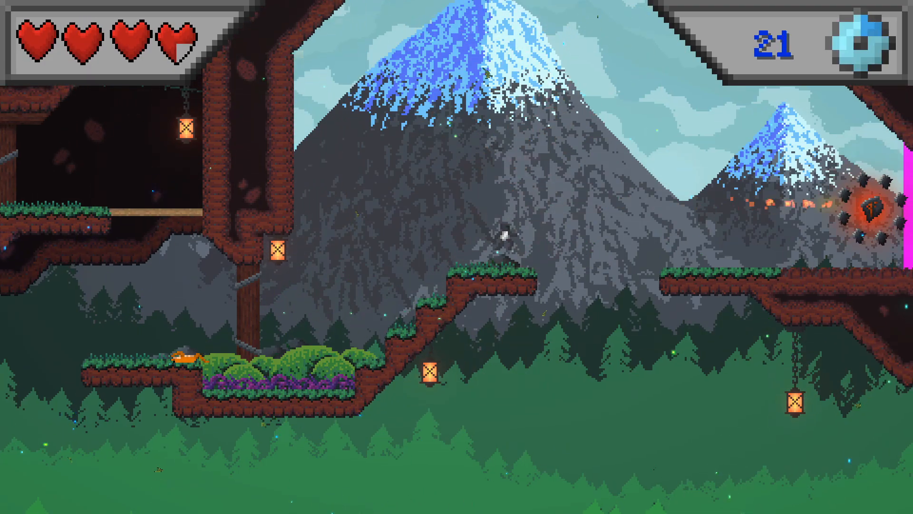